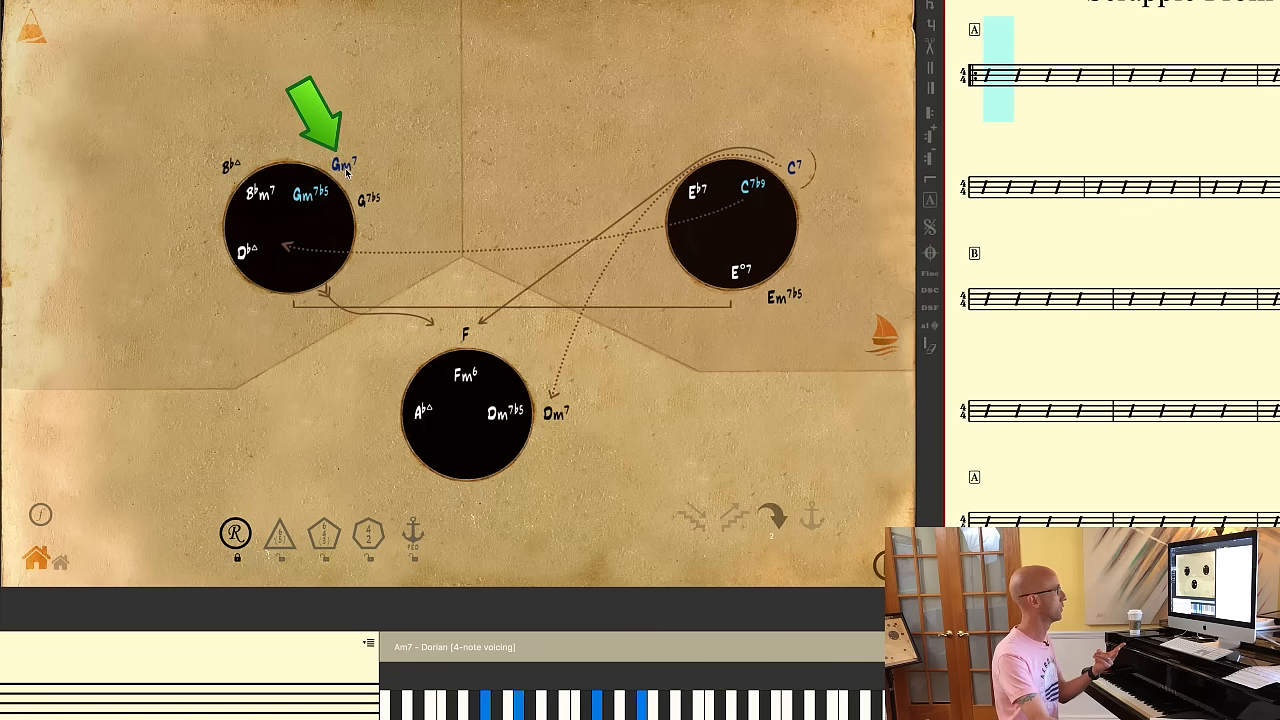
Add Gm7 (Dorian, ii7 in F) to bar A1 from the harmony map.
click(340, 160)
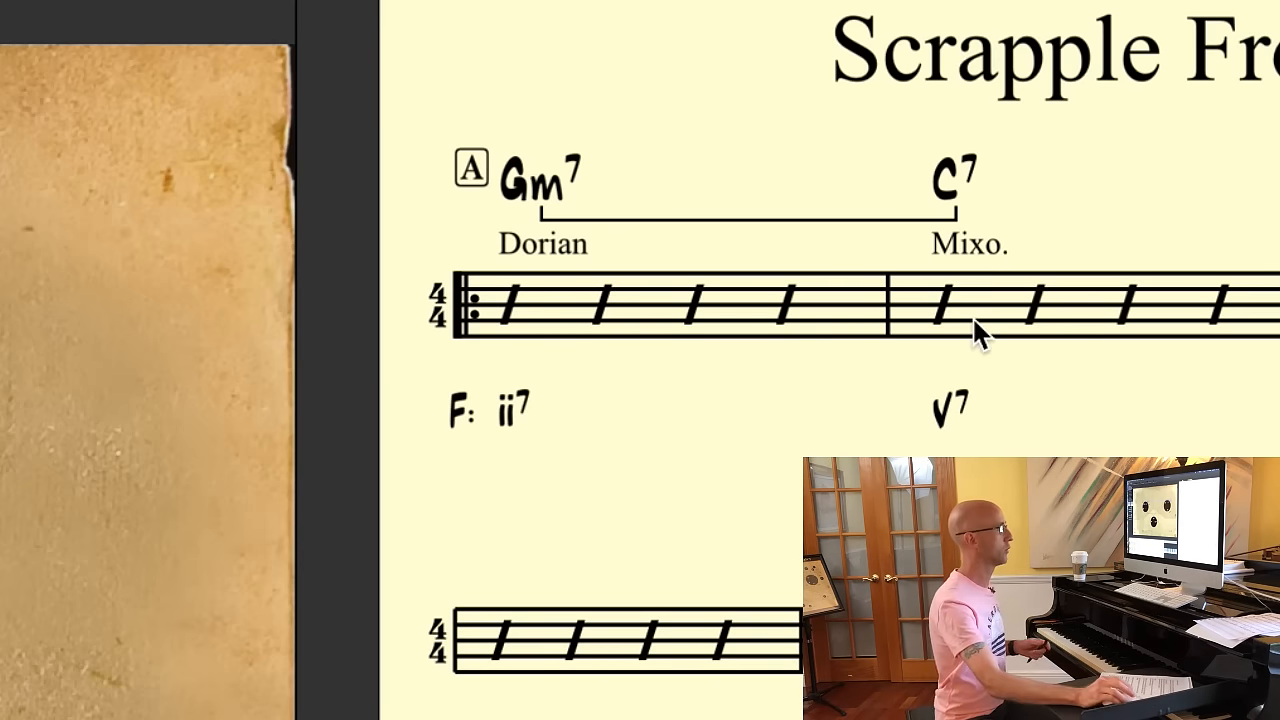
mouse_move(1000, 330)
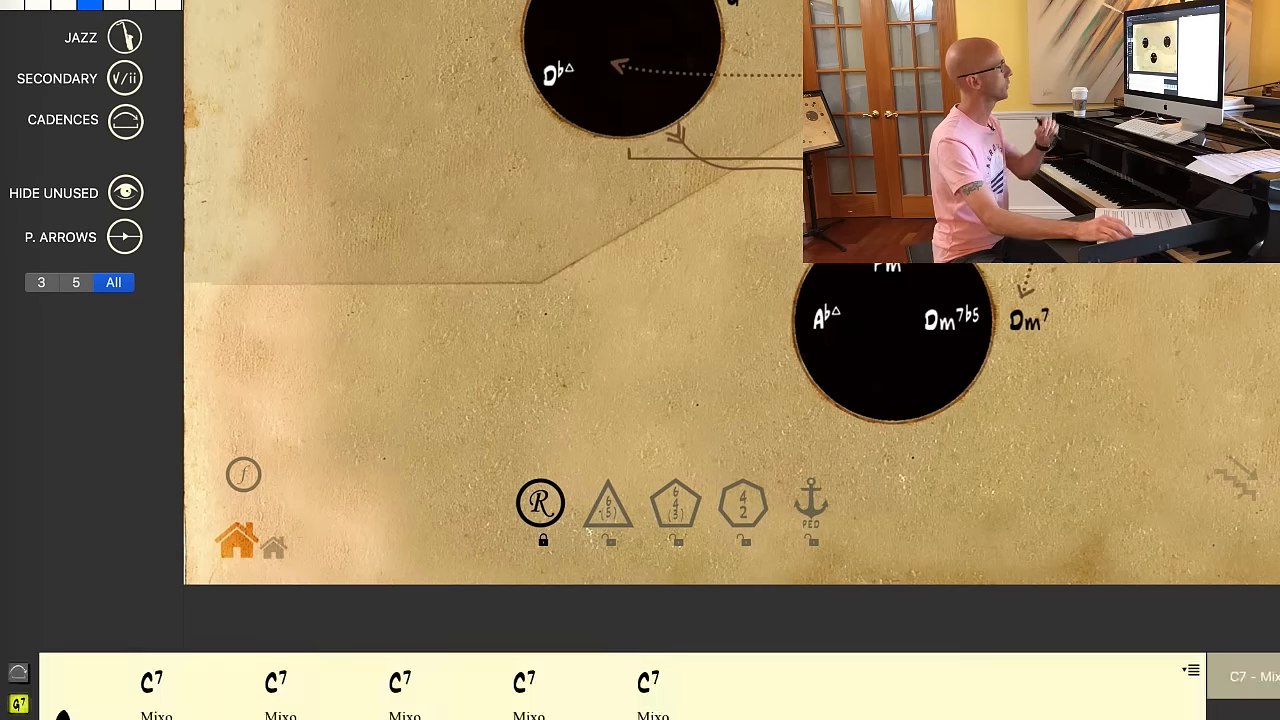
Display the C7 Mixolydian voicings on the treble and bass staves.
scroll(down, 3)
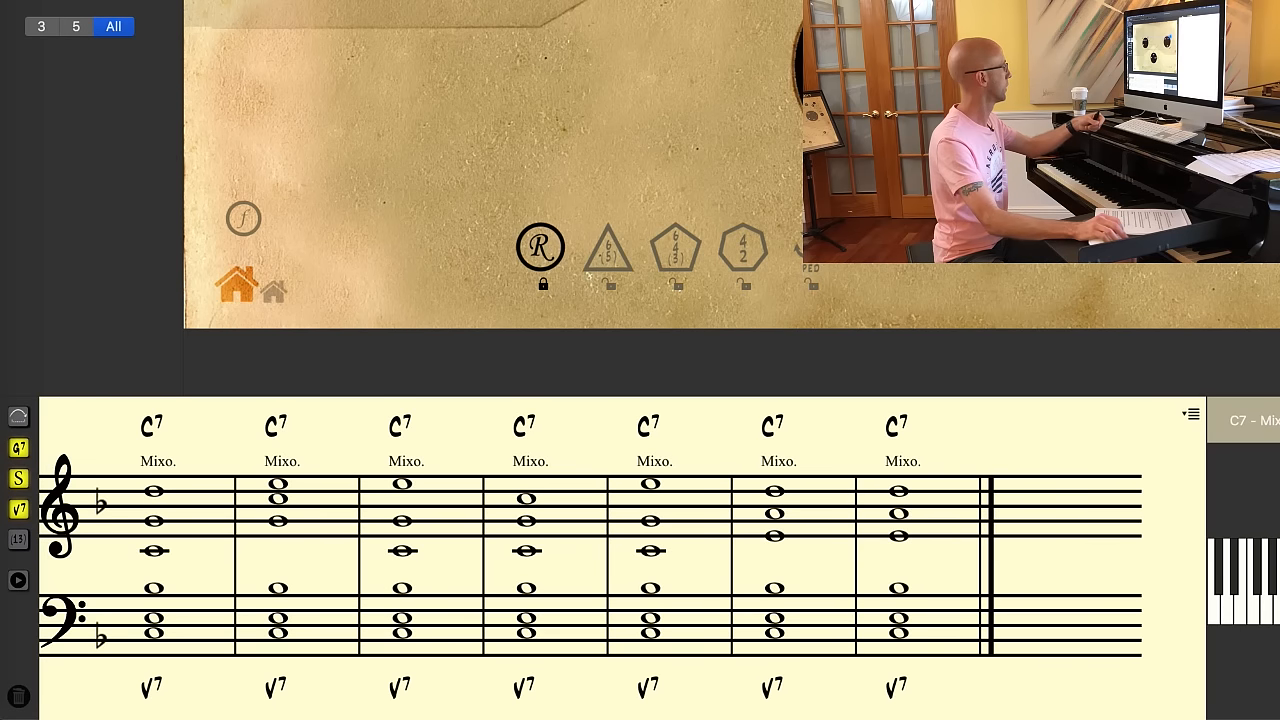
click(18, 540)
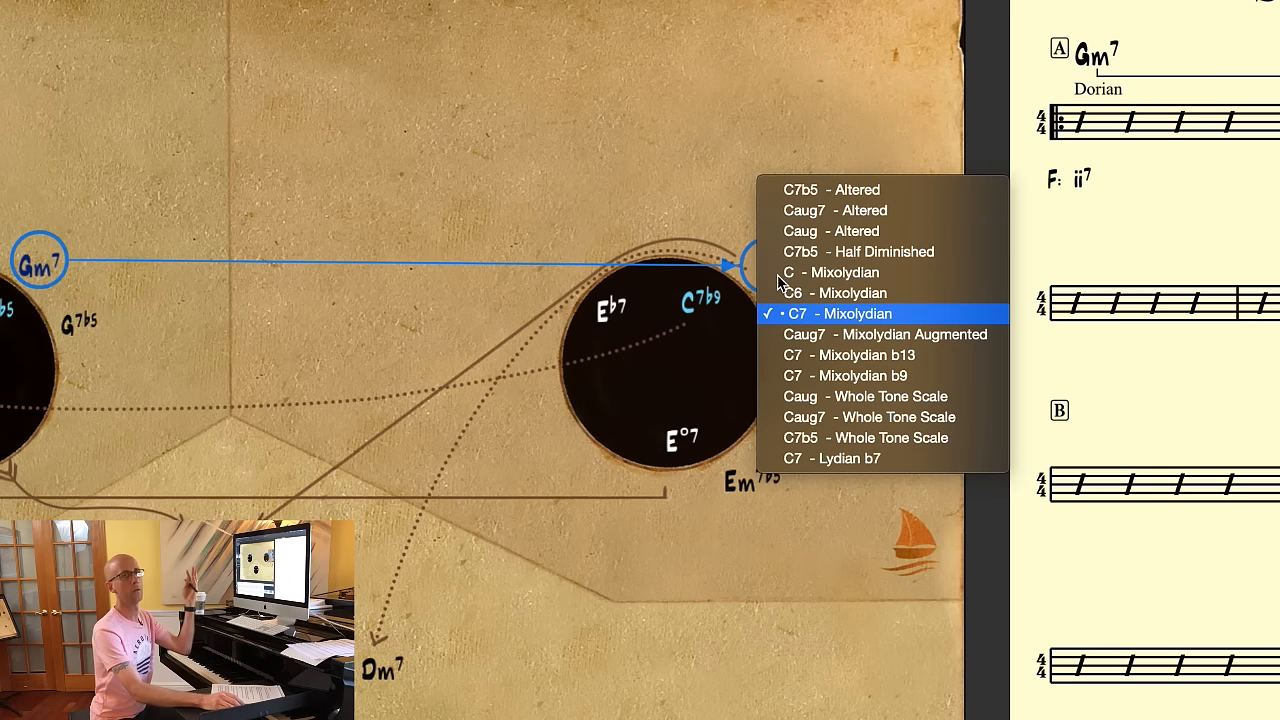
mouse_move(868, 312)
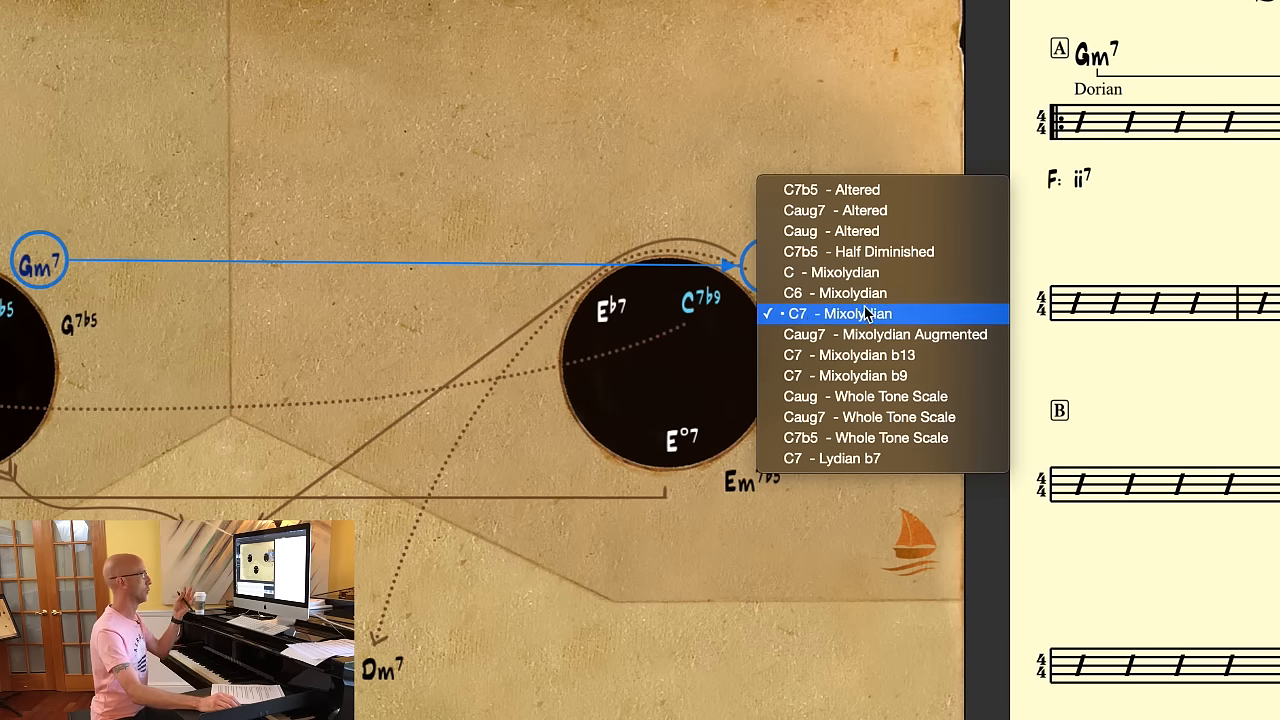
mouse_move(852, 356)
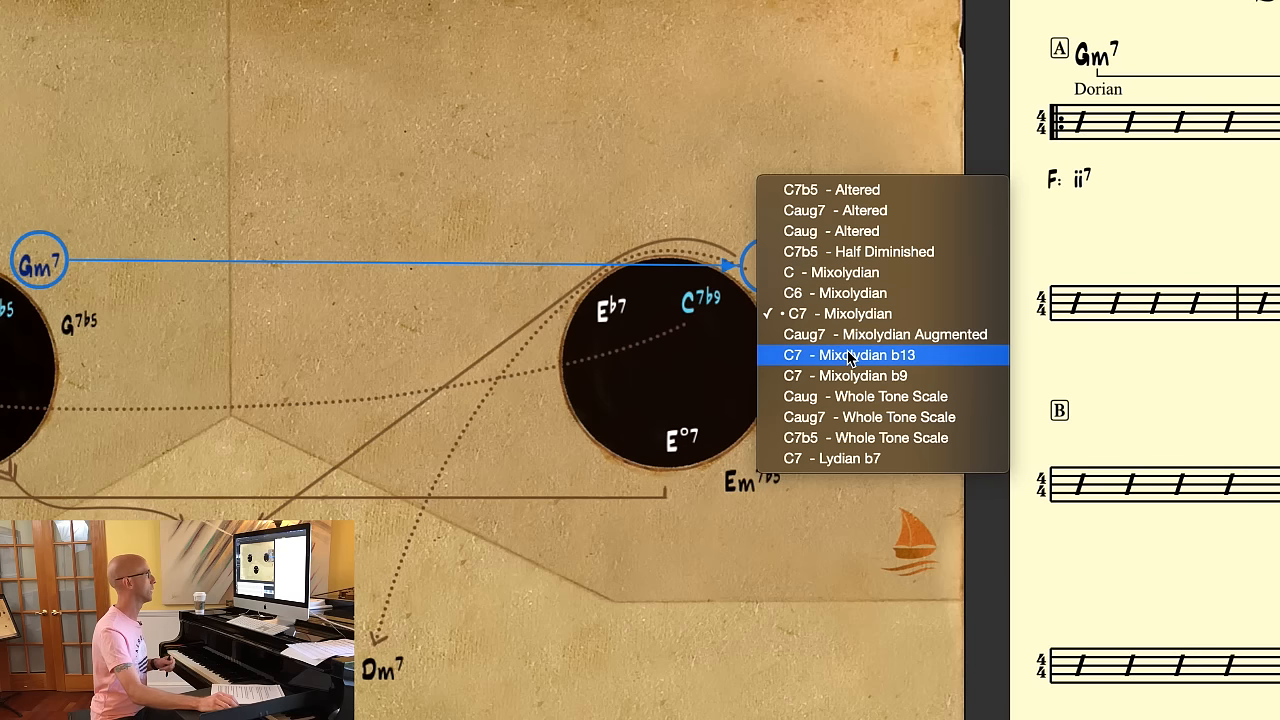
mouse_move(848, 458)
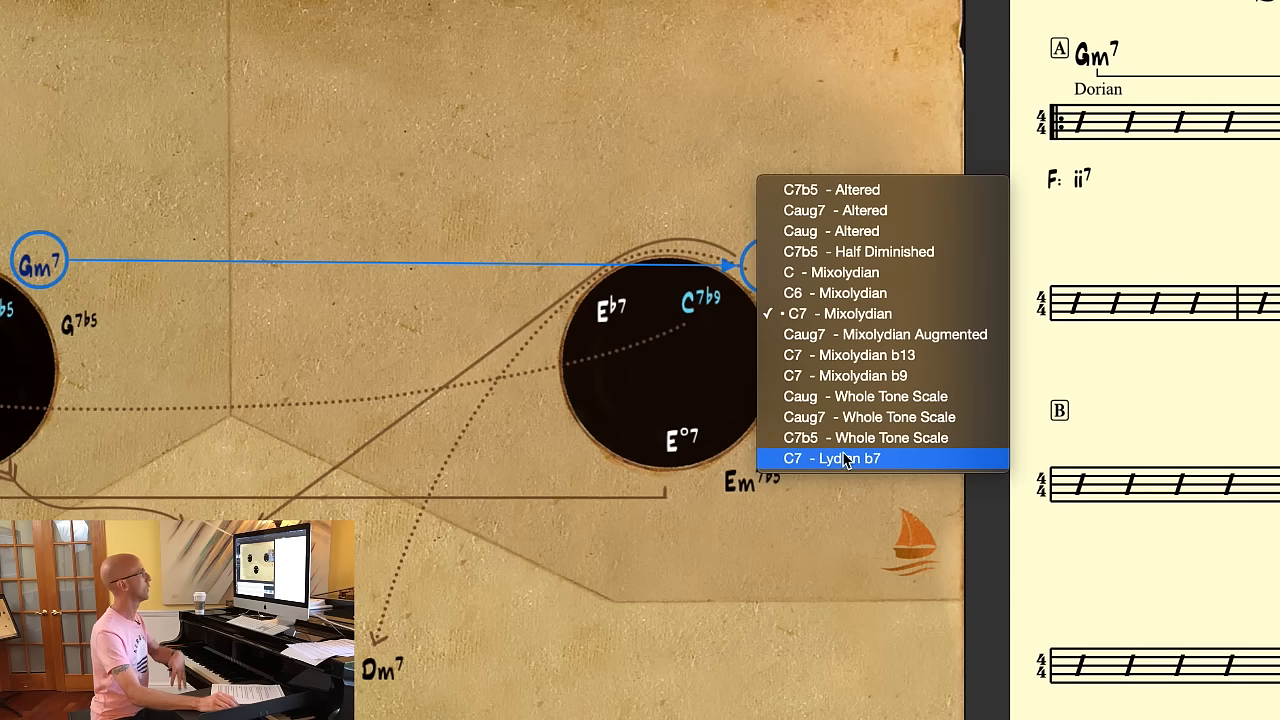
mouse_move(856, 314)
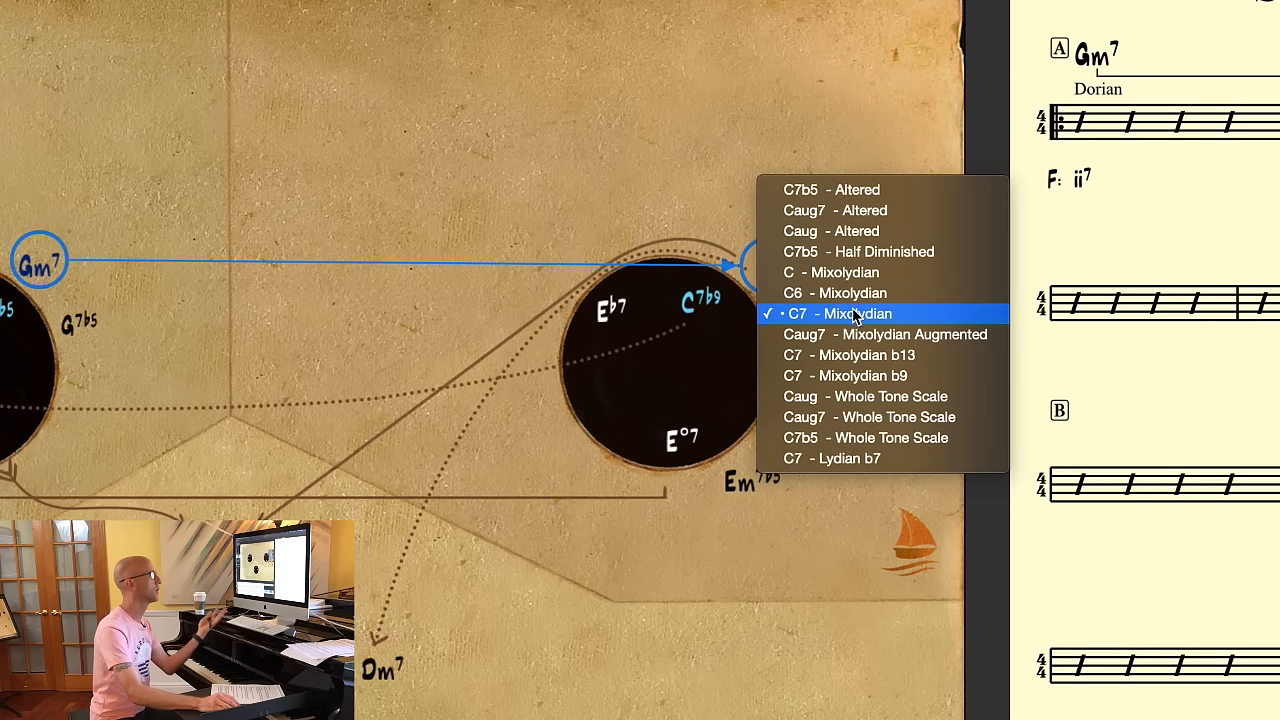
click(844, 312)
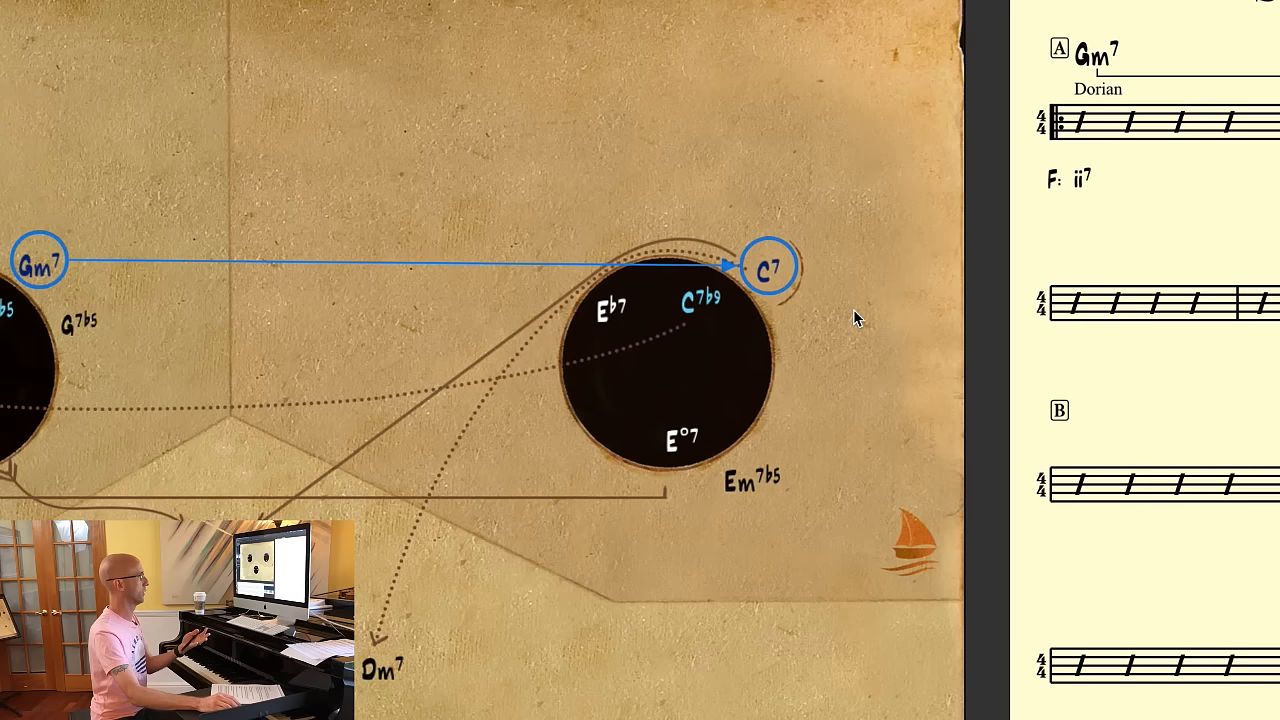
click(770, 268)
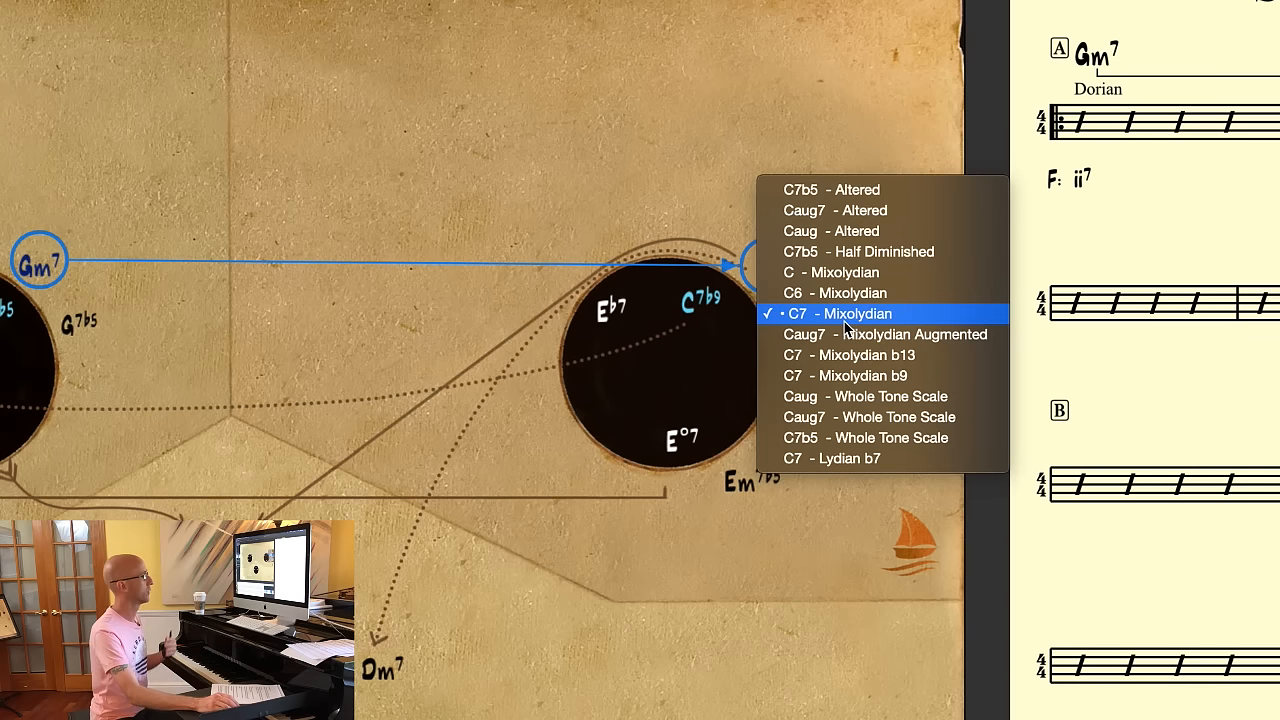